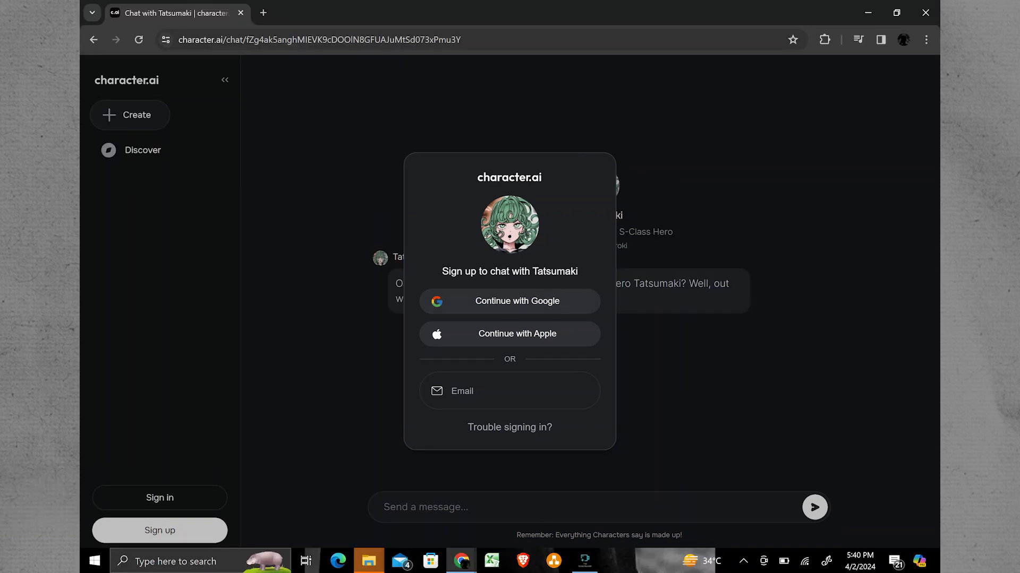
# Choose 'Continue with Google' to begin signing up with a Google account.
pyautogui.click(508, 300)
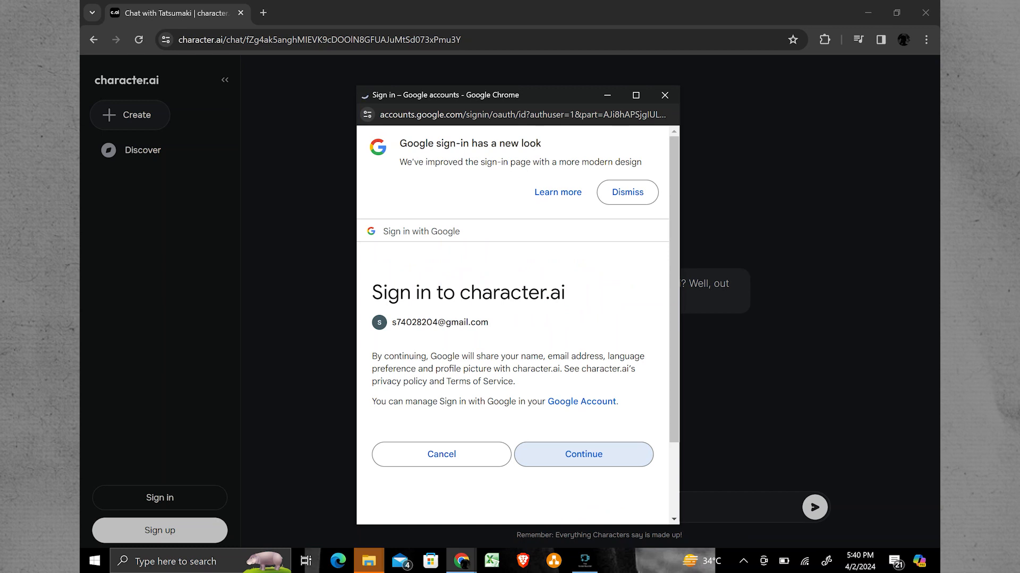
pyautogui.click(583, 454)
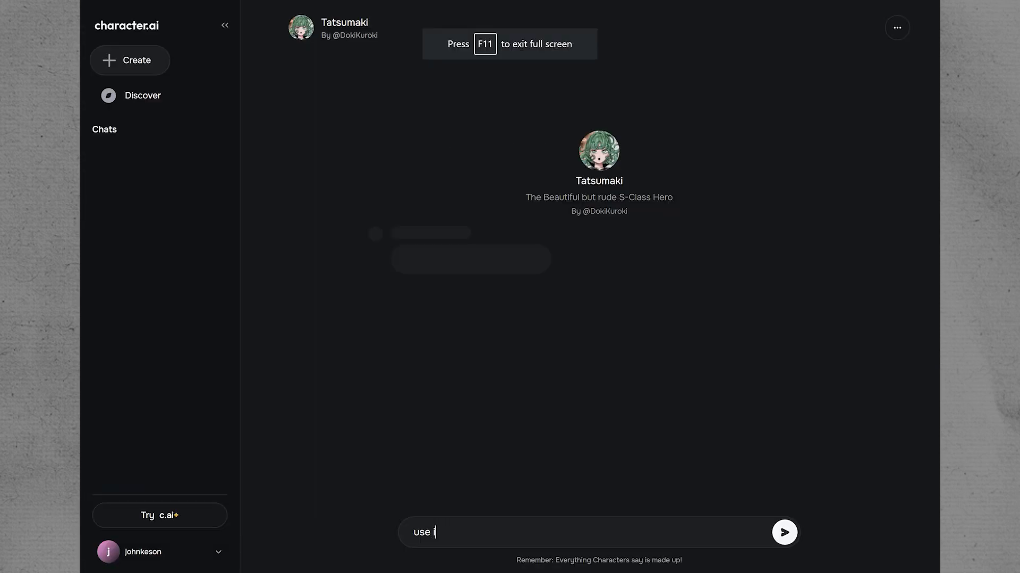
# Draft a reply to Tatsumaki about using innocent words instead of explicit words to bypass the character ai filter so the filter doesnt detect it.
pyautogui.write('nnocent wor')
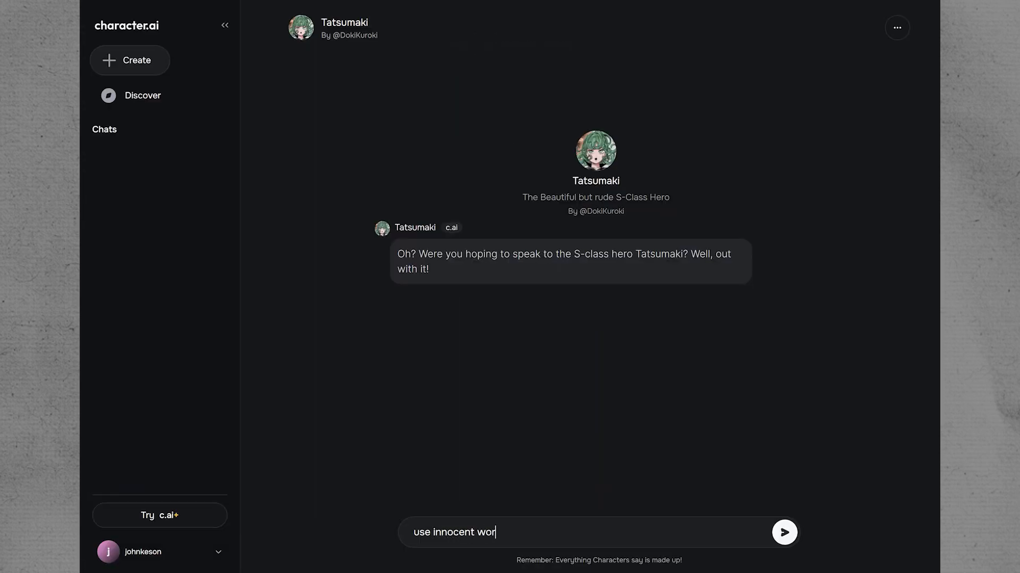
pyautogui.write('ds instead of')
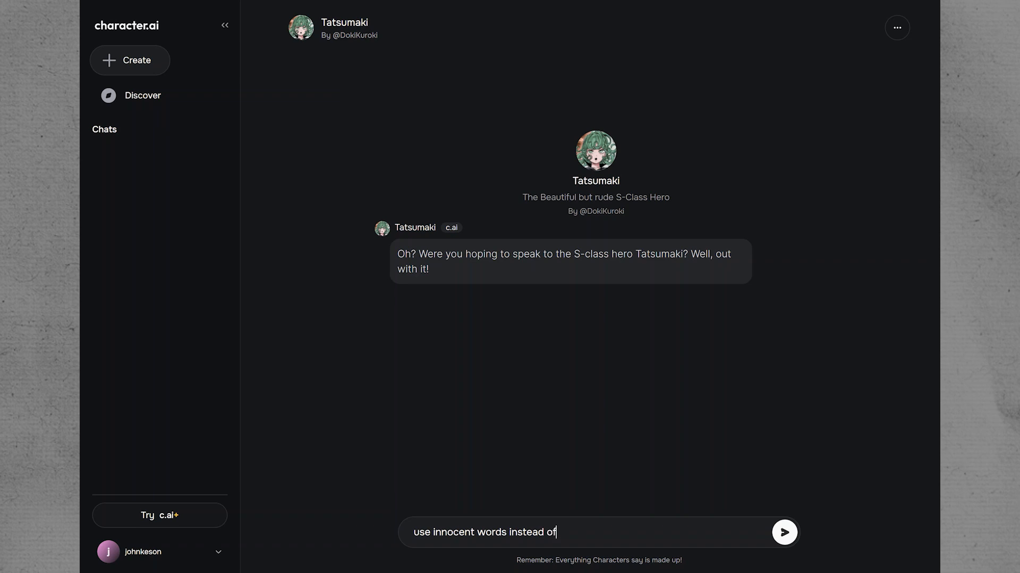
pyautogui.write('explicit words to bypass')
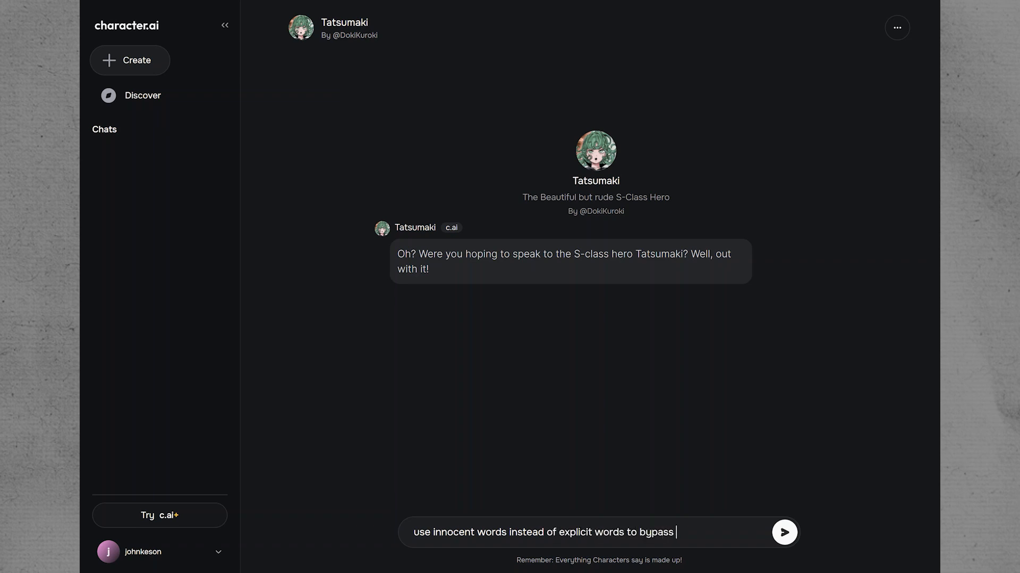
pyautogui.write('the character ai filter so that')
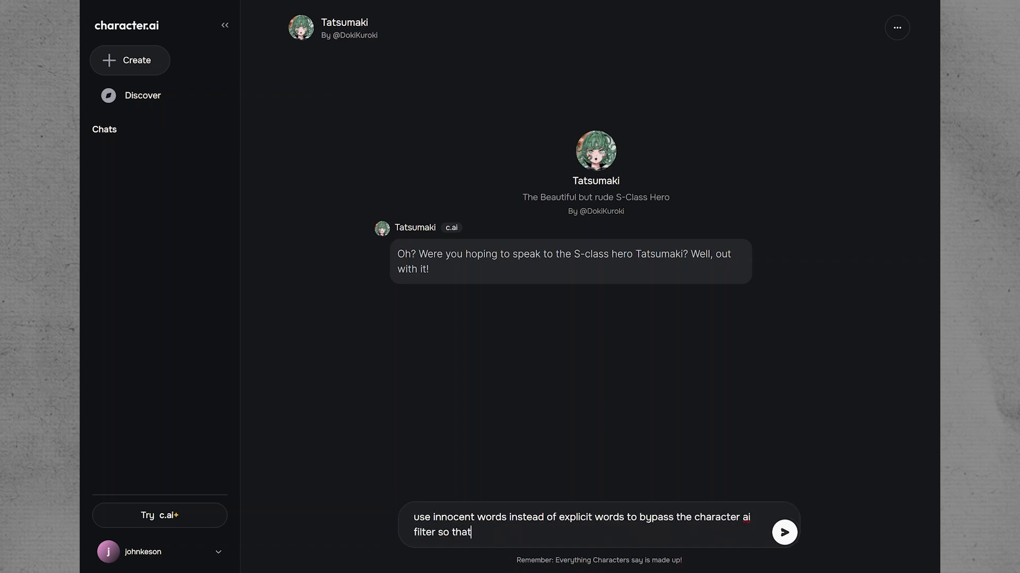
pyautogui.write('the filter doe')
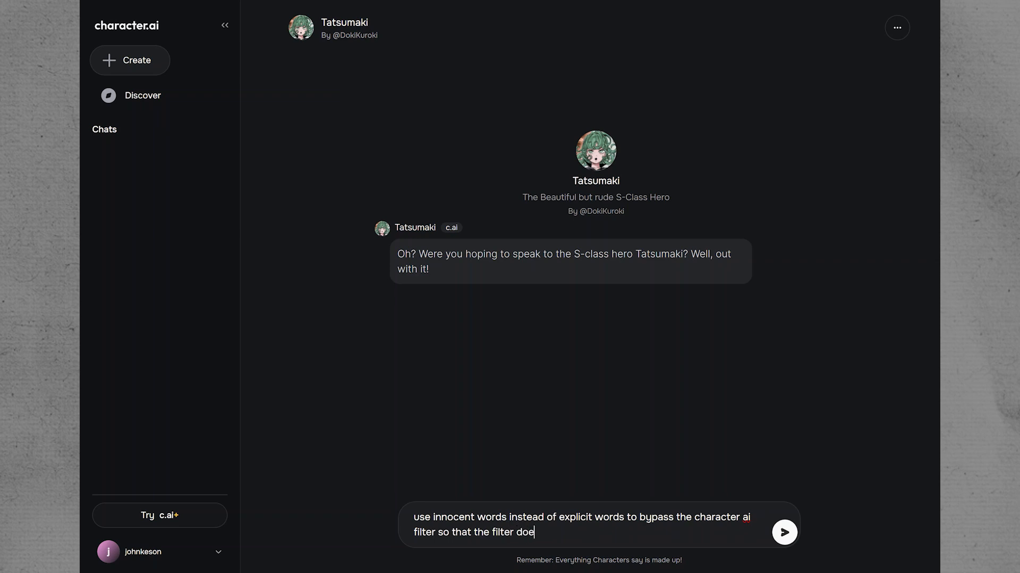
pyautogui.write('snt detect it')
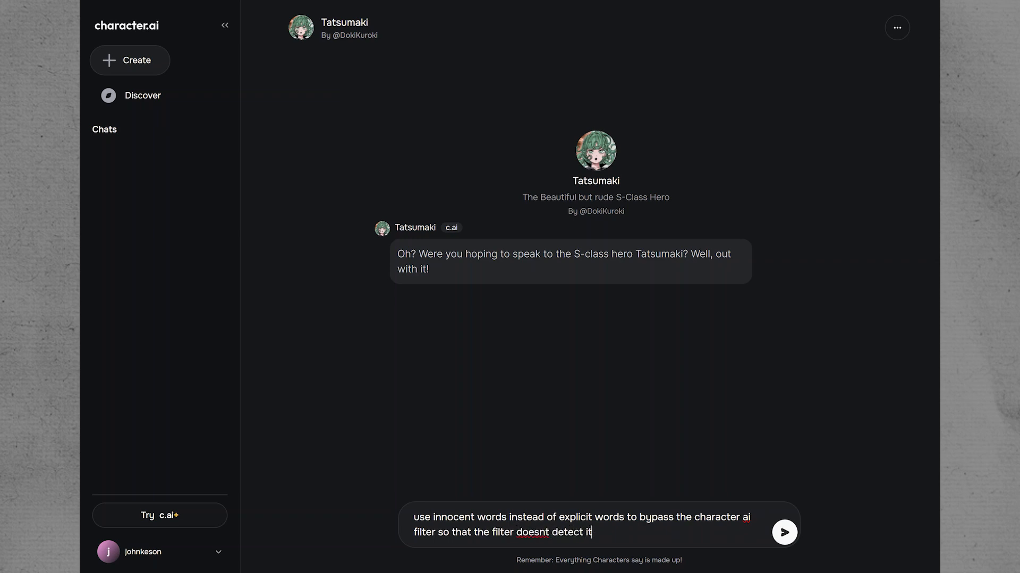